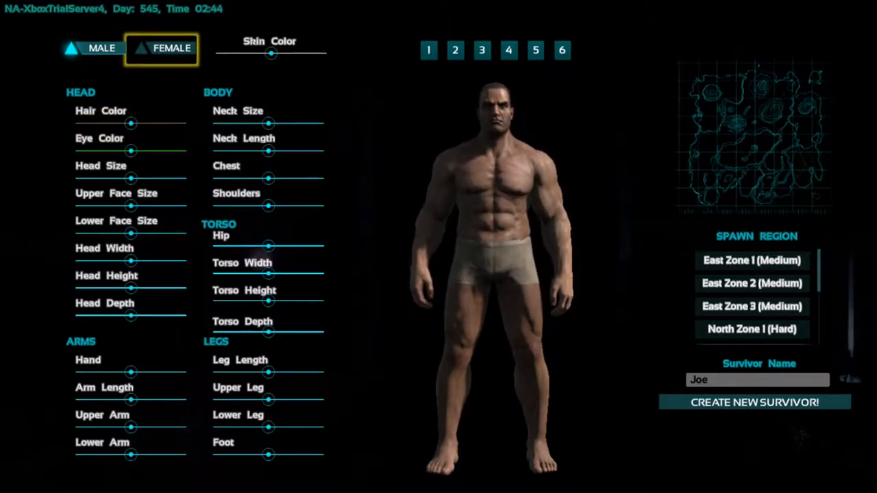
# Step: Apply a body preset, darken Joe's skin, and reshape his body proportions
pyautogui.click(102, 48)
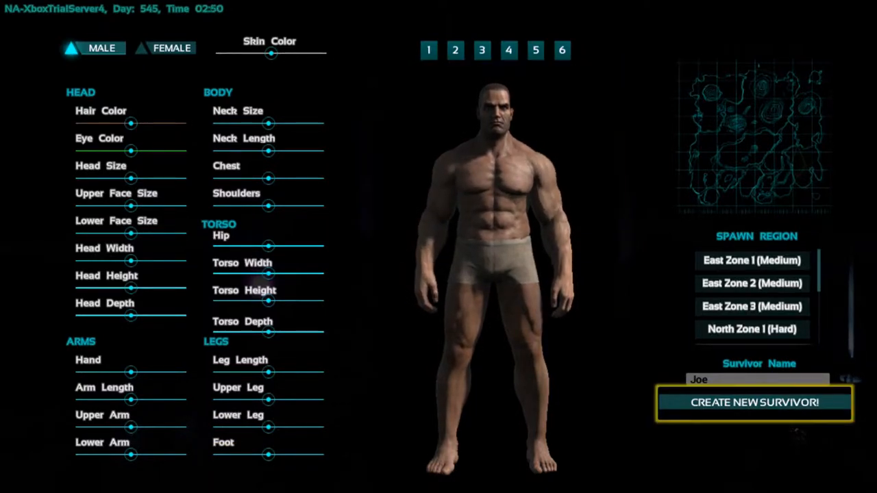
pyautogui.click(481, 53)
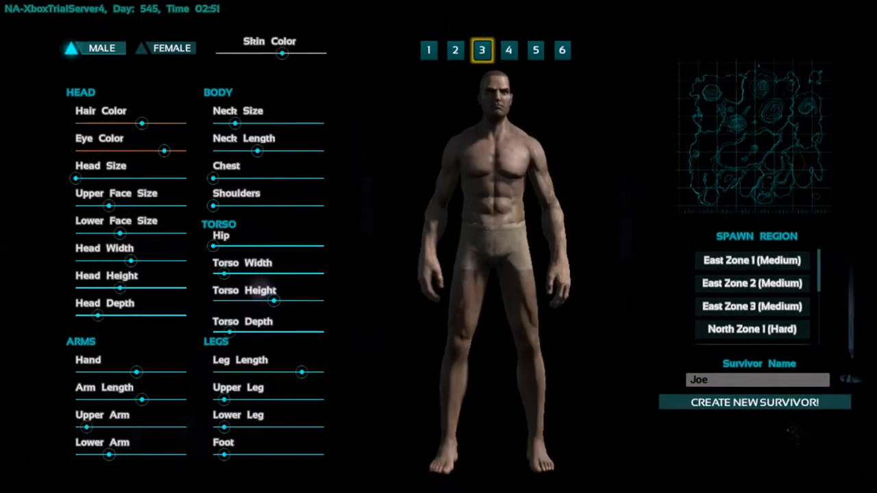
pyautogui.click(563, 54)
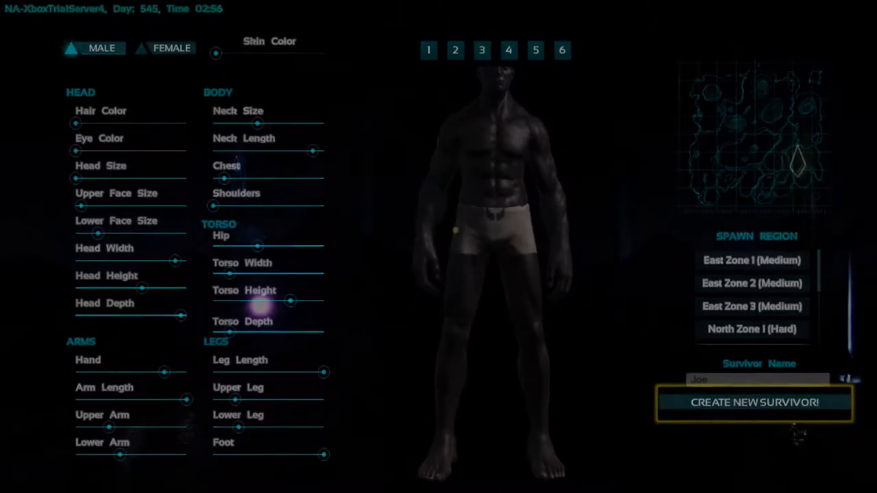
# Step: Create survivor Joe and spawn beside the unconscious level-1 survivor Bob
pyautogui.click(752, 404)
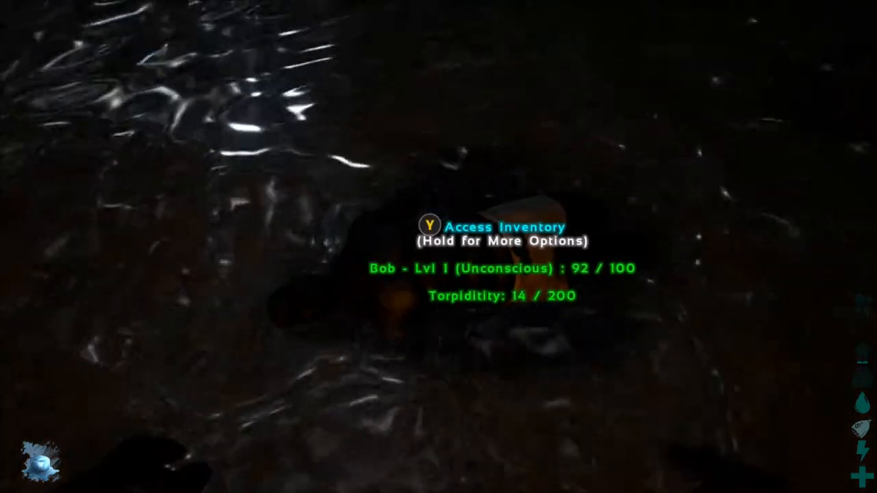
# Step: Check Bob's inventory, holding only a Specimen Implant, then close it
pyautogui.press('y')
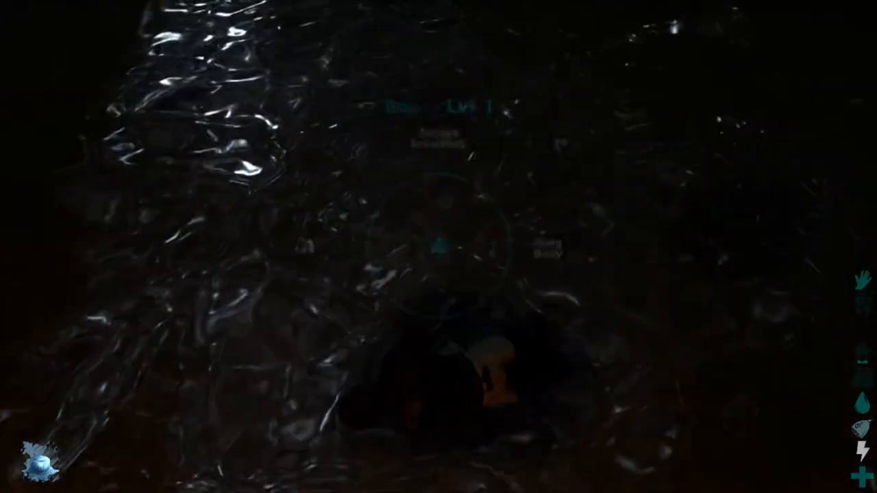
pyautogui.press('i')
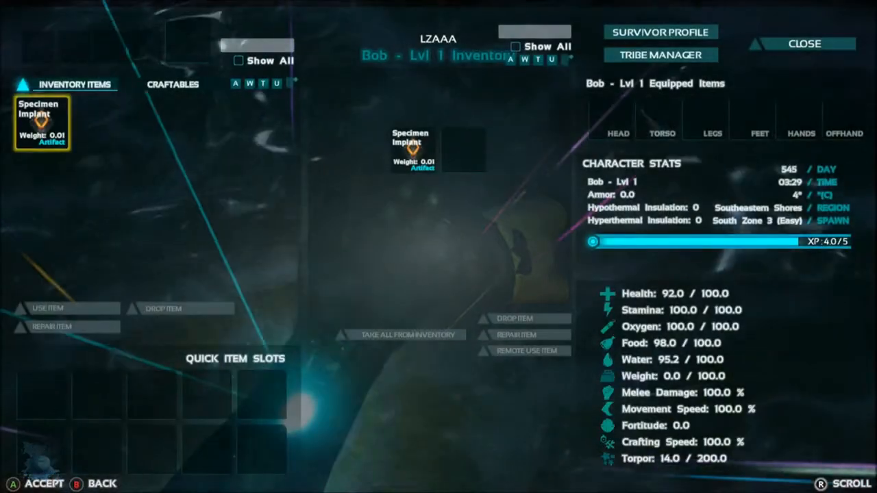
pyautogui.click(805, 44)
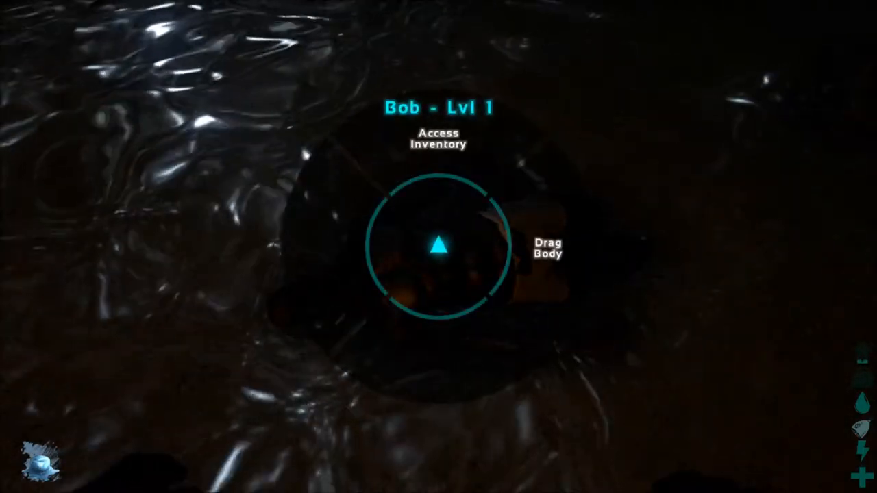
# Step: Reopen Bob's inventory on the sandy ground, showing just a Specimen Implant
pyautogui.click(548, 253)
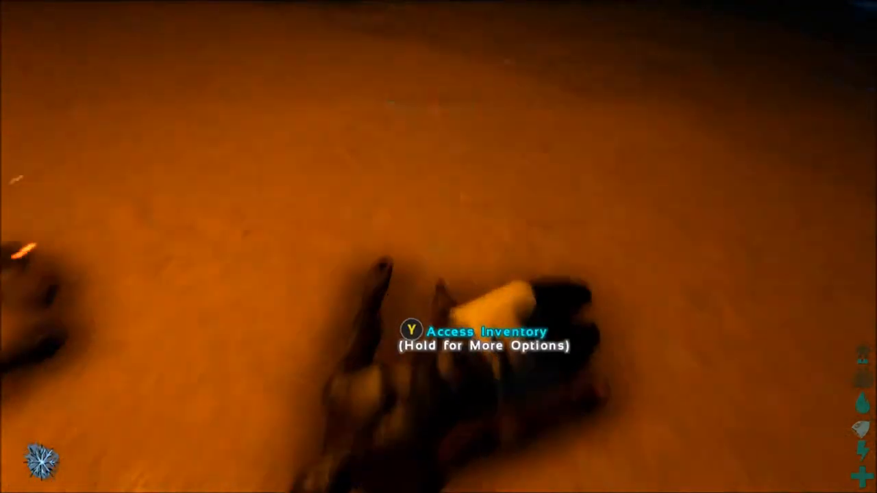
pyautogui.press('y')
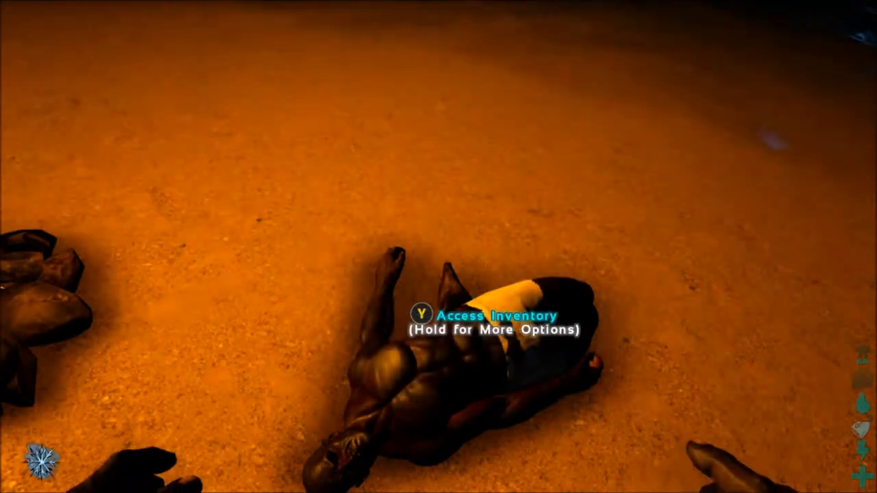
pyautogui.press('y')
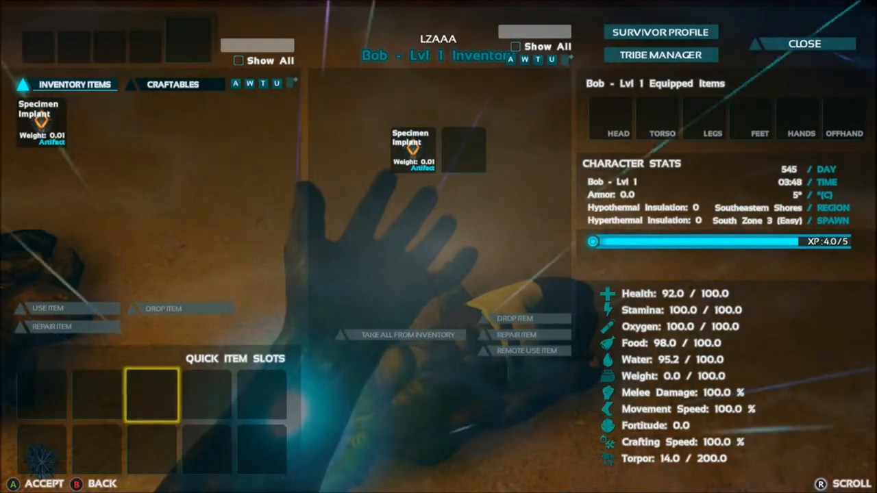
# Step: Switch from Bob's inventory to Joe's own inventory and stats
pyautogui.click(172, 83)
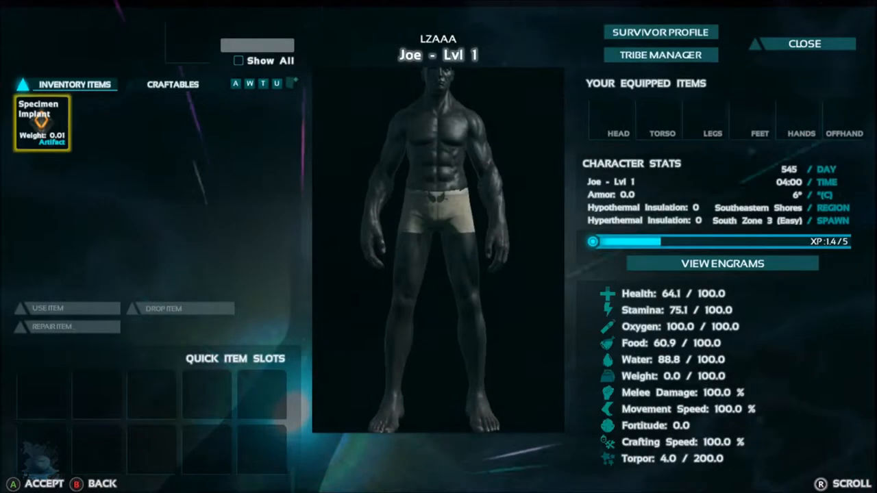
pyautogui.click(796, 44)
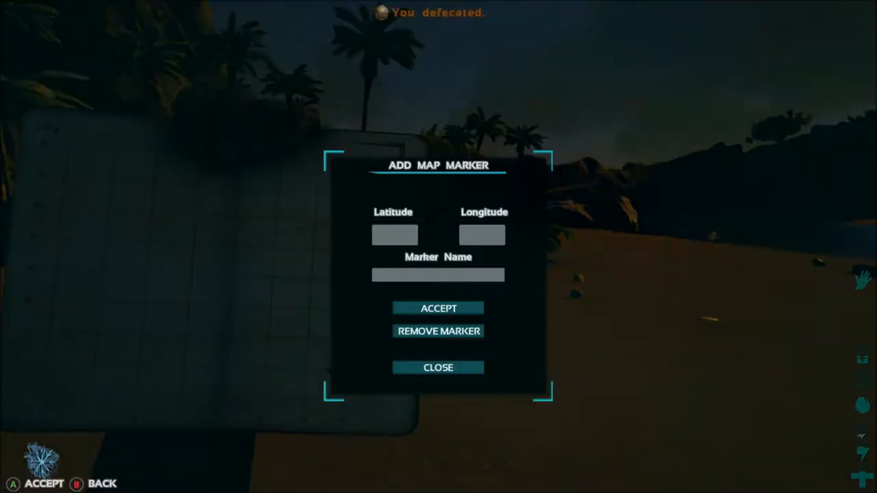
# Step: Dismiss the map marker form, returning to Joe's inventory with food at 9
pyautogui.click(438, 367)
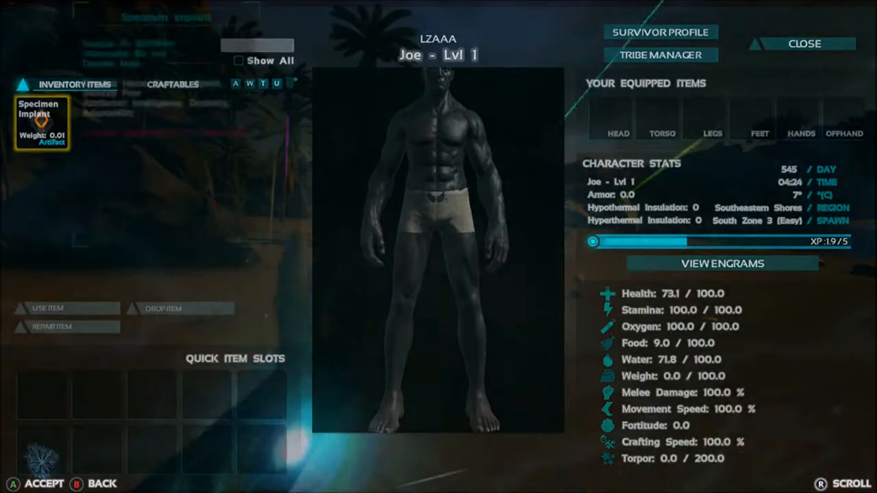
# Step: Close Joe's inventory and stand over the fallen dodo's body
pyautogui.click(795, 44)
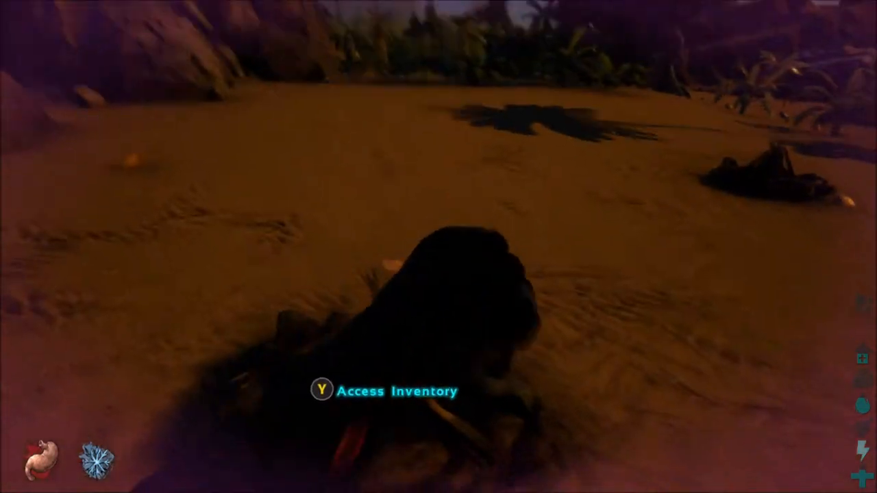
# Step: Open the level-6 dodo's inventory, finding it empty
pyautogui.press('y')
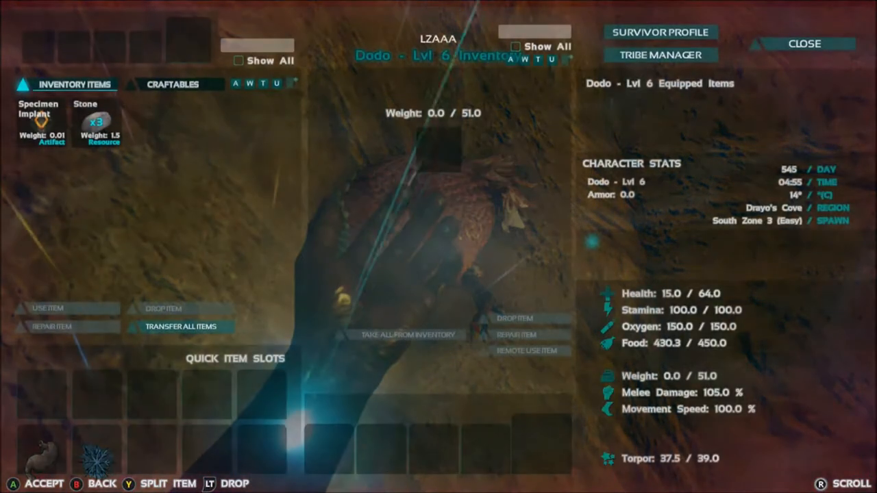
# Step: View the Craftables list, then close the inventory
pyautogui.click(98, 123)
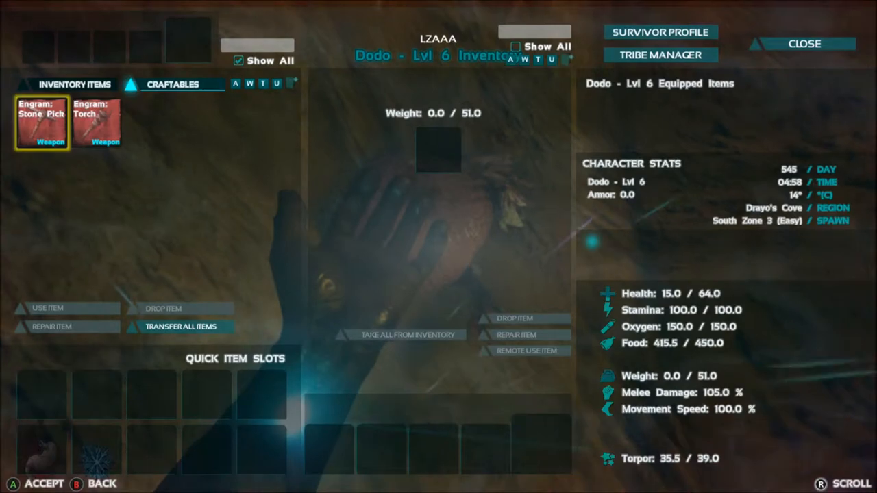
pyautogui.click(802, 43)
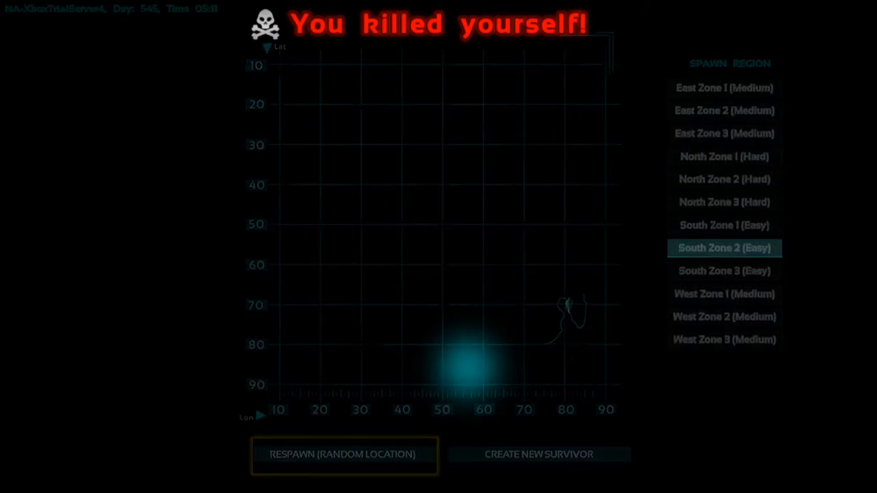
# Step: Respawn Joe in South Zone 2 (Easy) on the Southern Islets
pyautogui.click(345, 455)
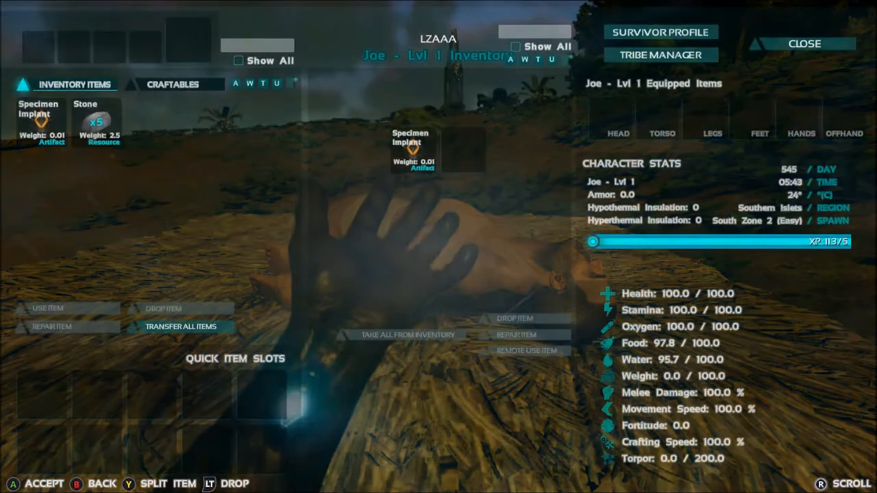
# Step: Close the unconscious body's inventory, reopen it with Y, then close it again
pyautogui.click(802, 43)
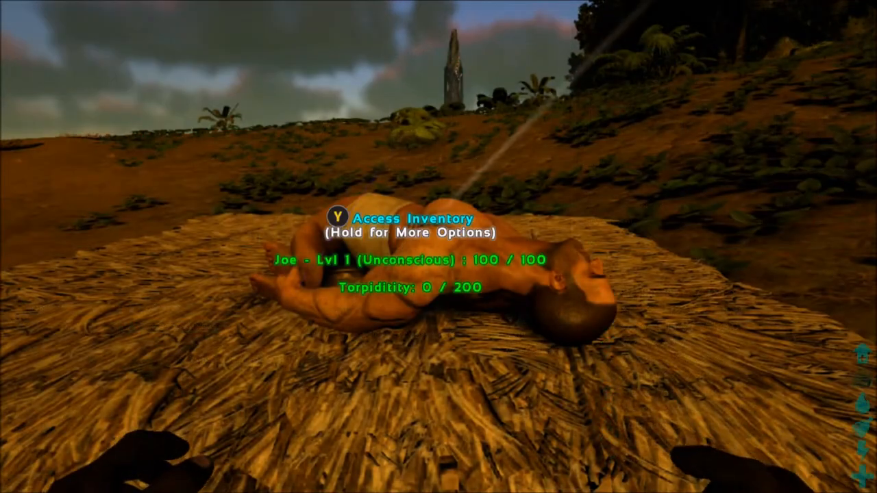
pyautogui.press('y')
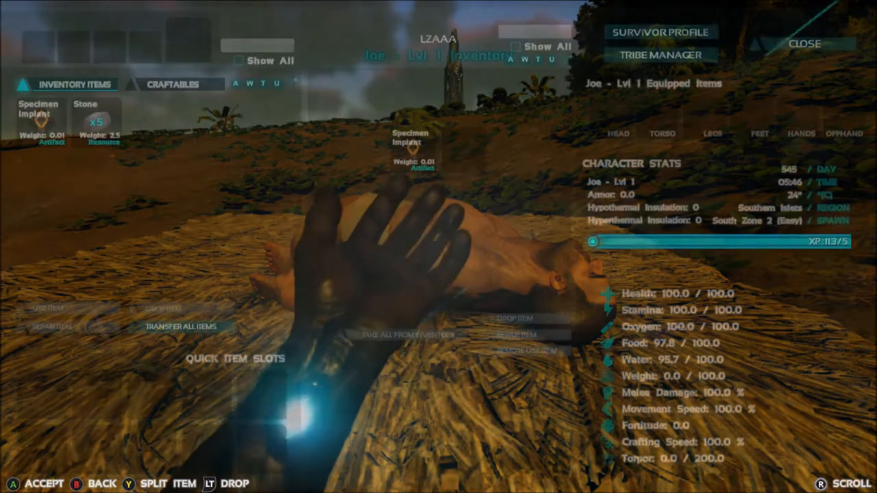
pyautogui.moveTo(38, 120)
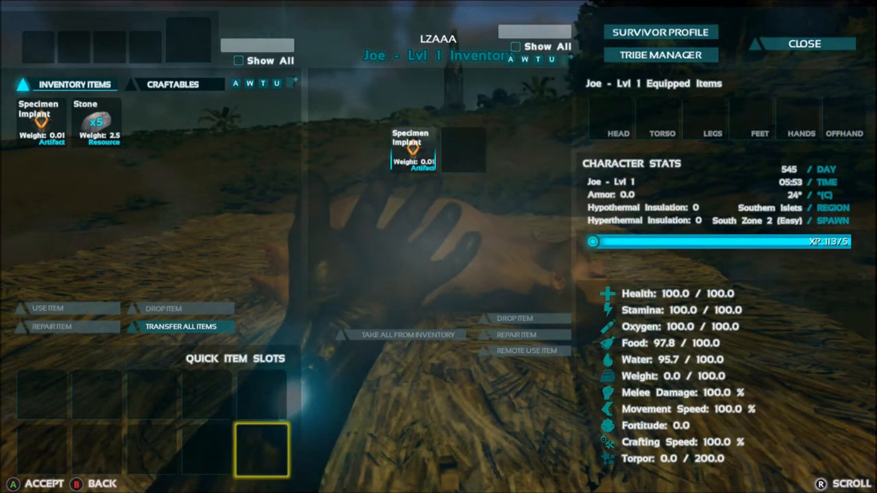
pyautogui.click(796, 44)
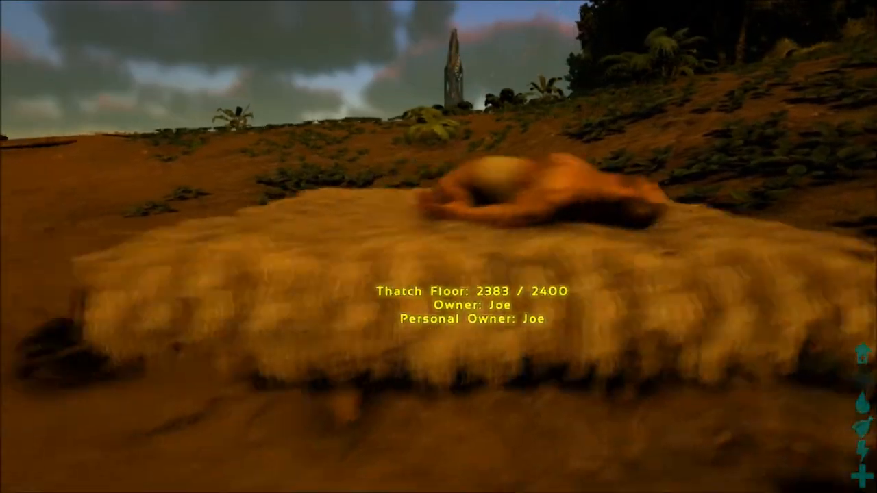